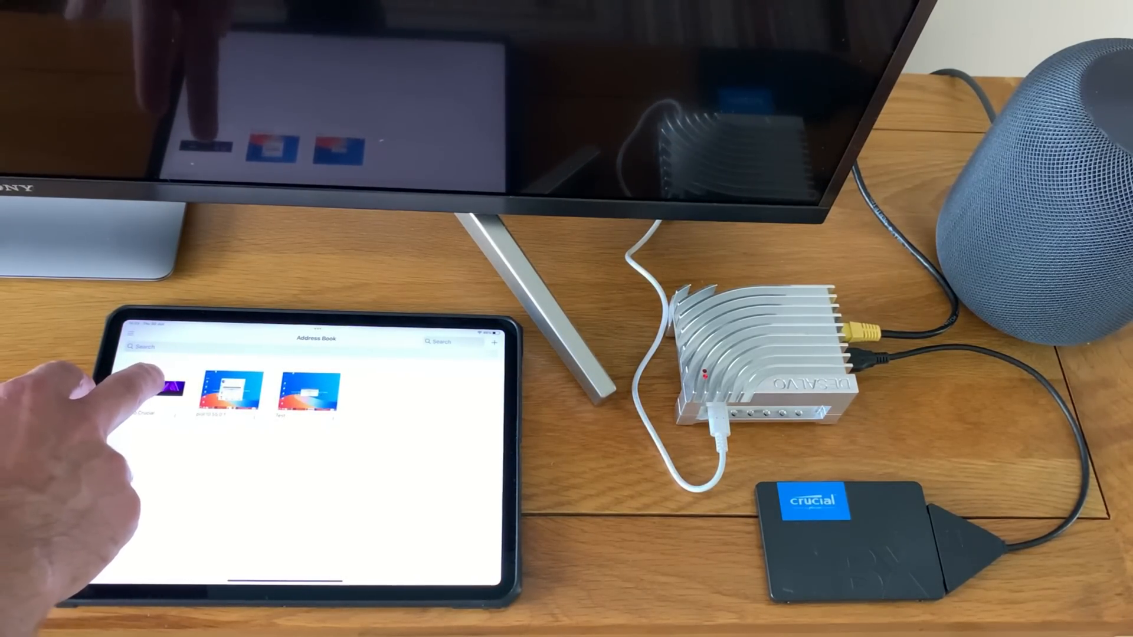
# - Tap the saved Raspberry Pi thumbnail to connect to its KDE Plasma desktop
pyautogui.click(170, 387)
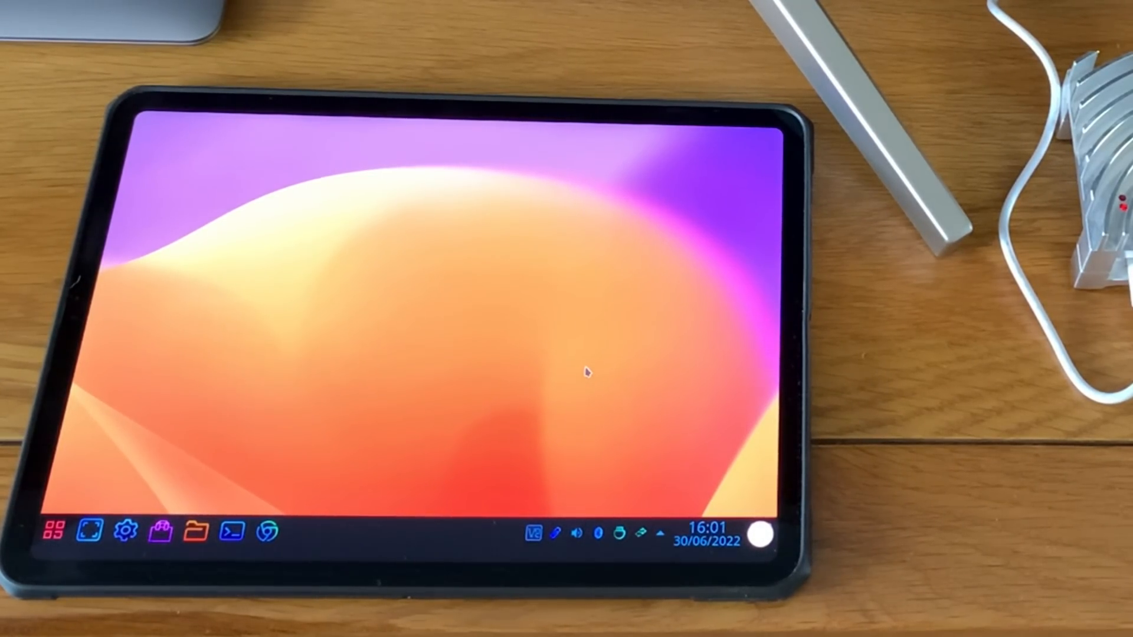
# - Open the application launcher and click into its search field
pyautogui.click(636, 533)
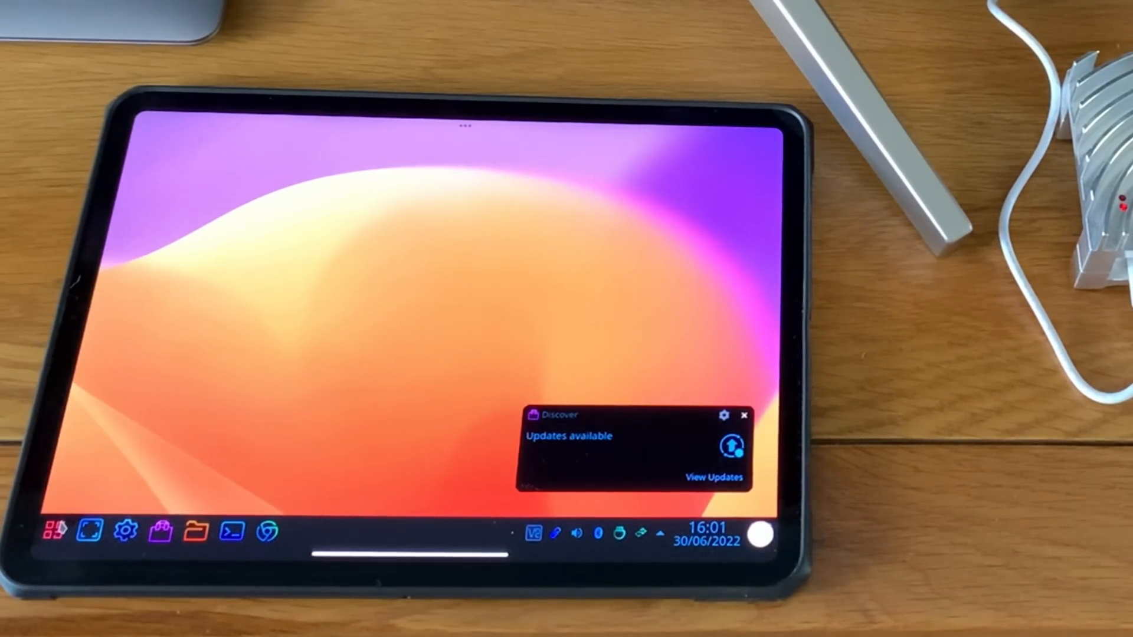
pyautogui.click(56, 532)
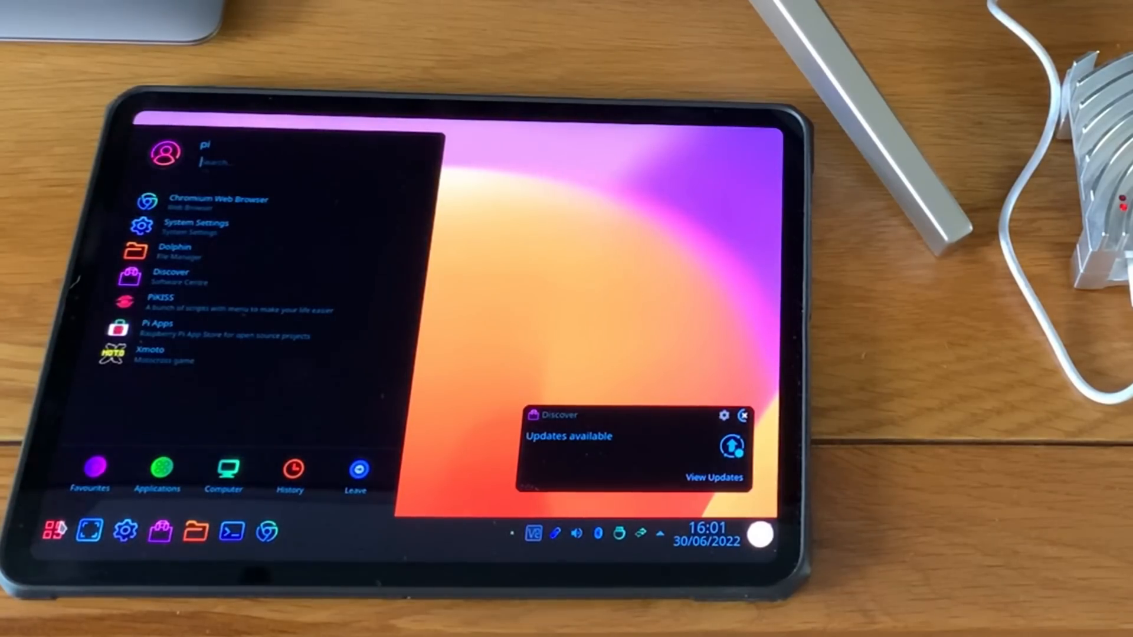
pyautogui.click(307, 164)
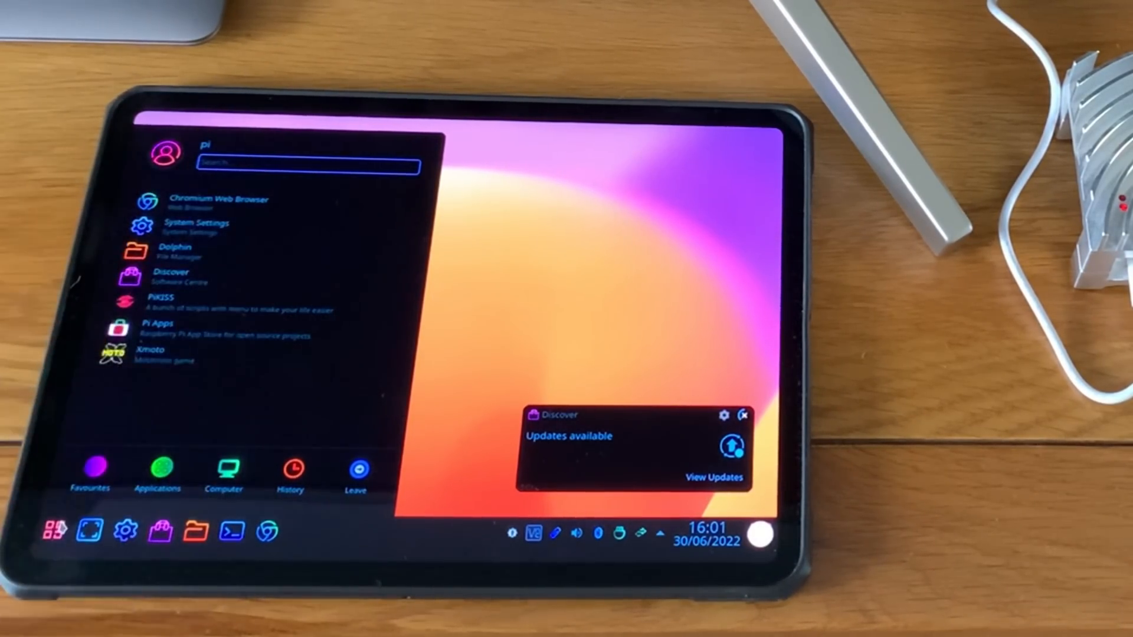
pyautogui.click(744, 415)
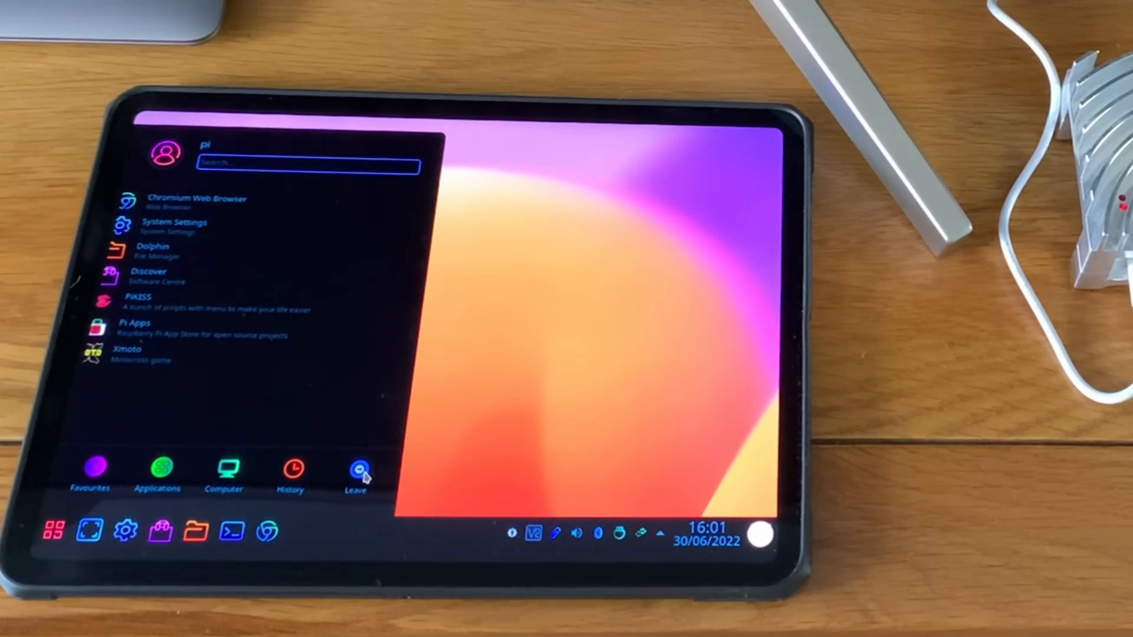
# - Dismiss the launcher menu by clicking on the empty orange desktop
pyautogui.click(355, 470)
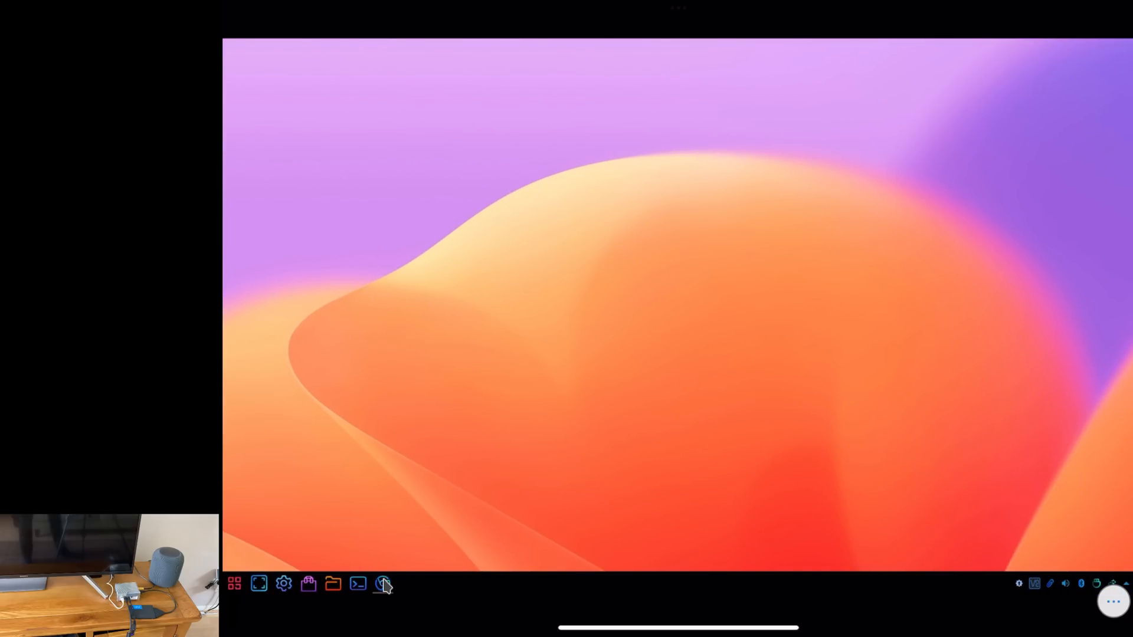
# - Launch Chromium, open the leepspvideo YouTube shortcut, and return to the desktop
pyautogui.click(383, 583)
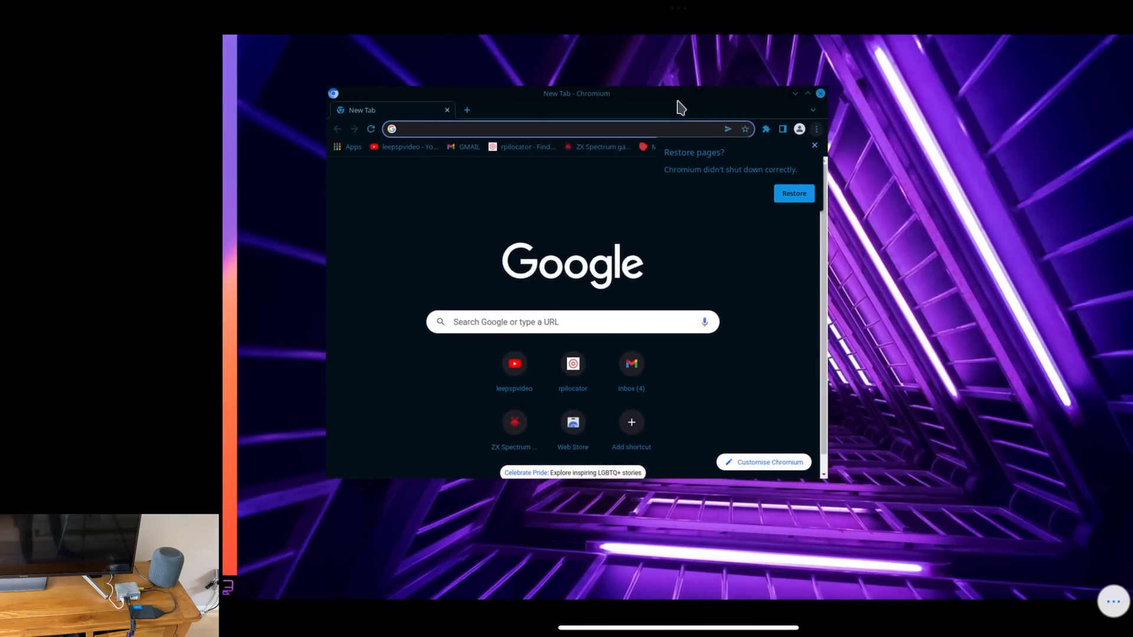
pyautogui.click(820, 92)
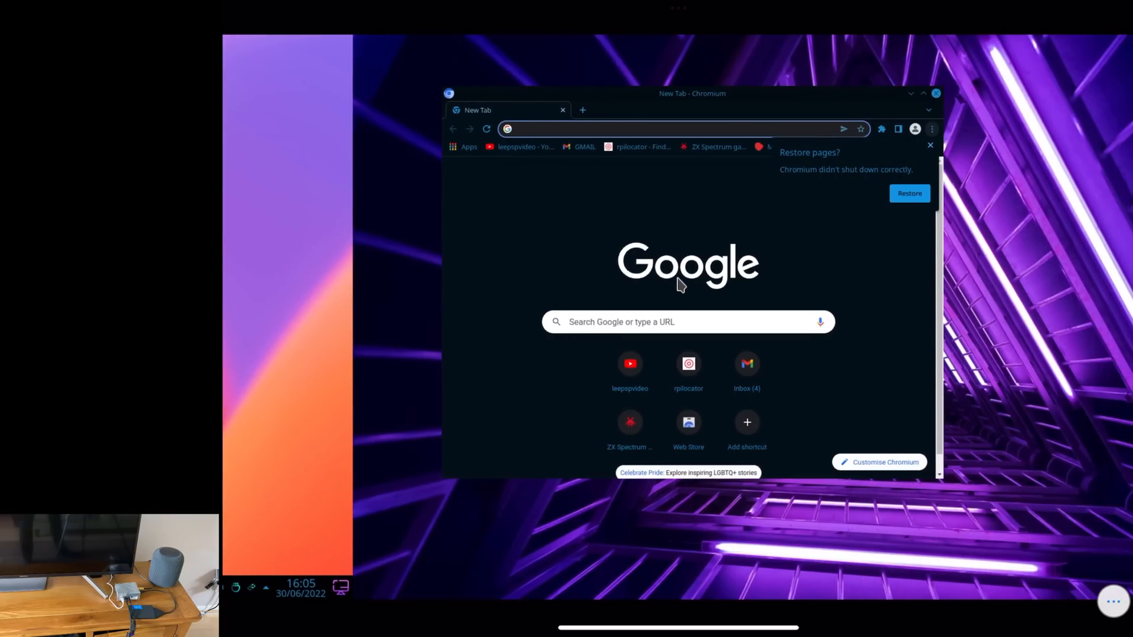
pyautogui.moveTo(678, 347)
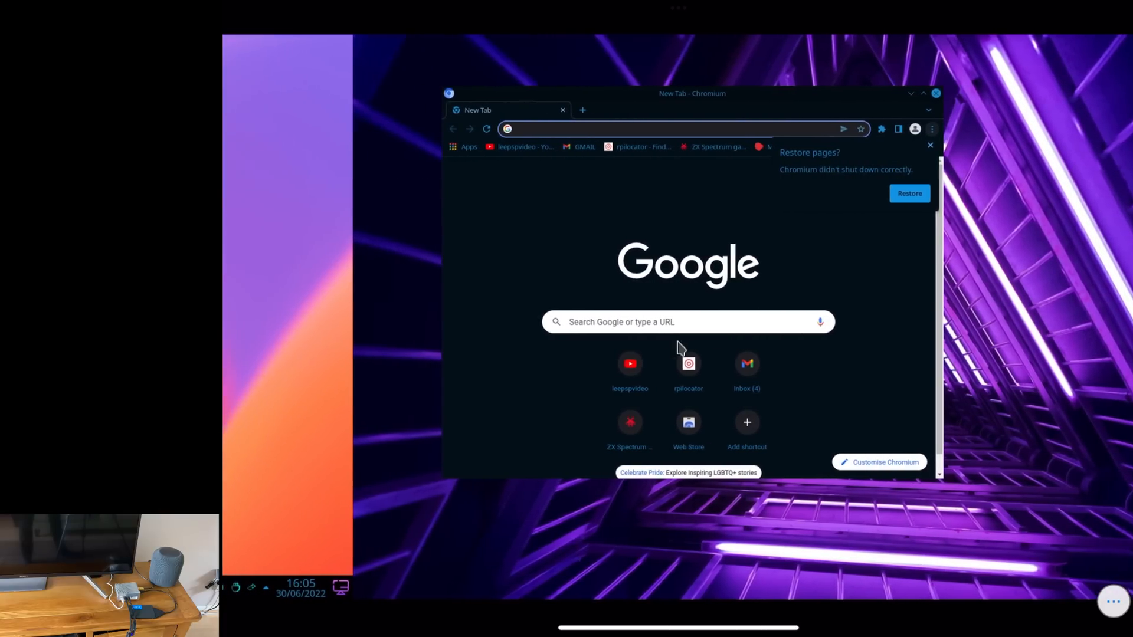
pyautogui.click(628, 364)
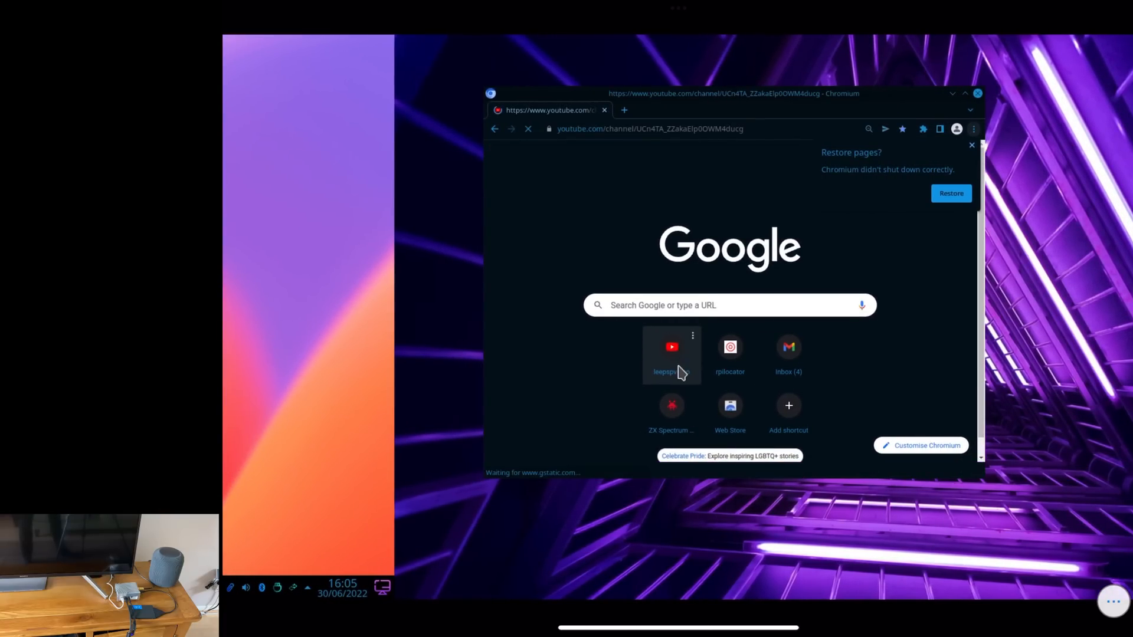
pyautogui.click(976, 93)
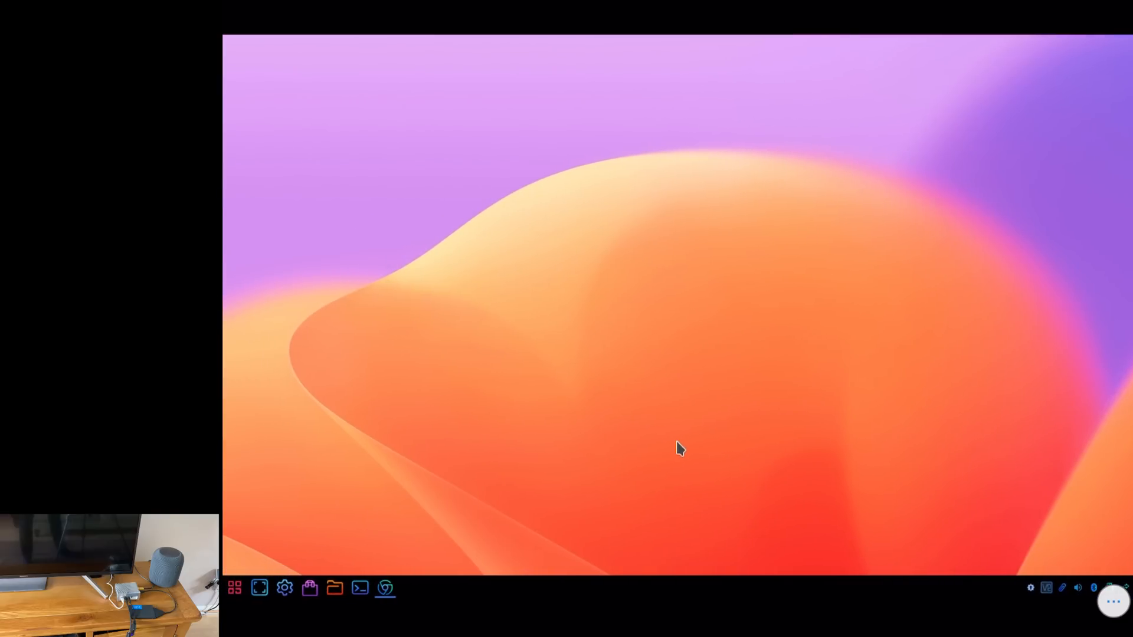
pyautogui.moveTo(334, 588)
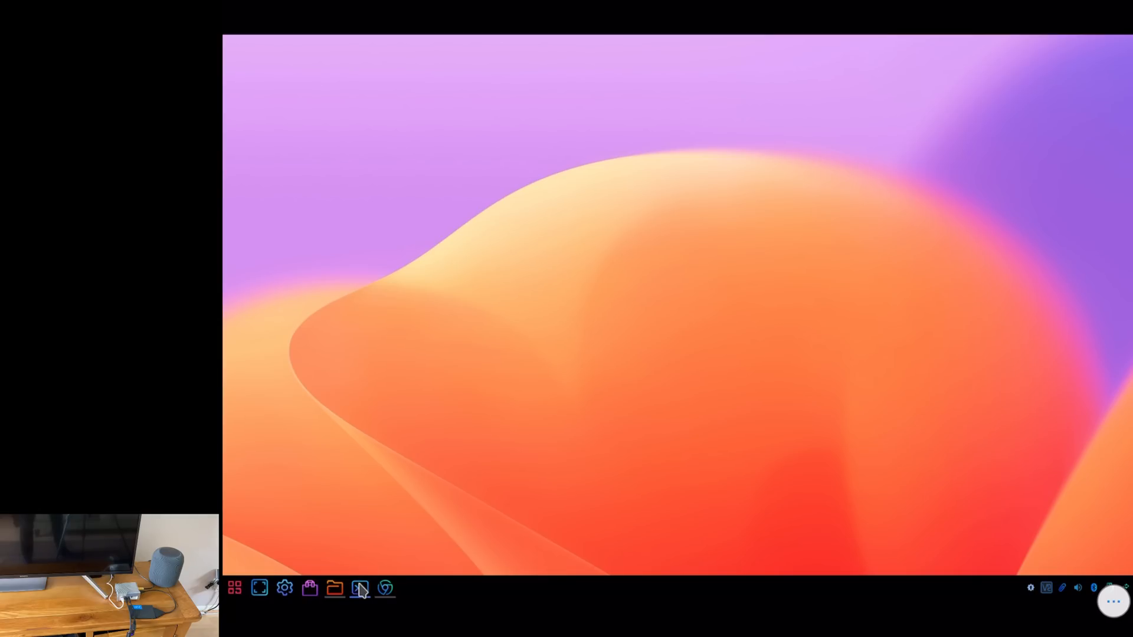
# - Open a terminal and move the YouTube browser window toward the screen centre
pyautogui.click(334, 588)
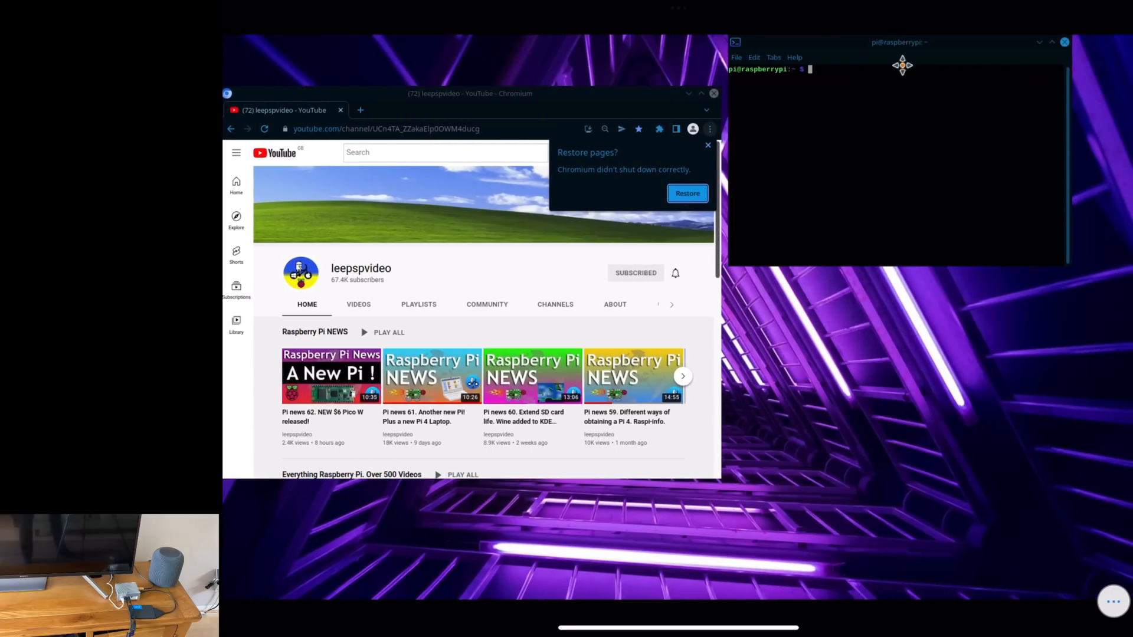
pyautogui.moveTo(901, 42); pyautogui.dragTo(638, 42)
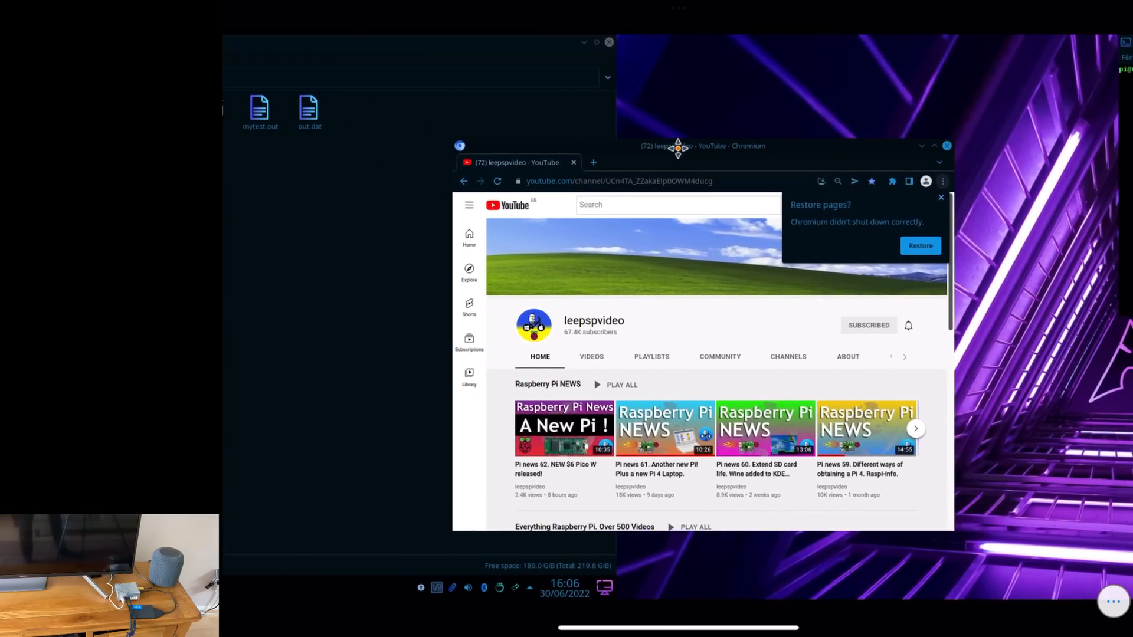
pyautogui.moveTo(702, 145); pyautogui.dragTo(674, 118)
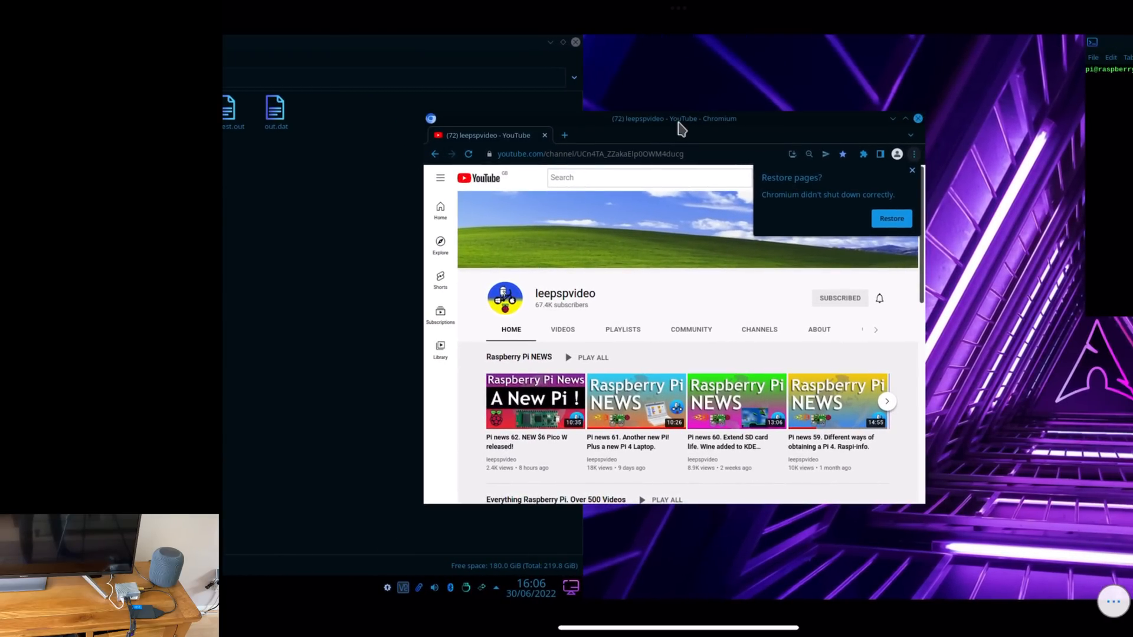